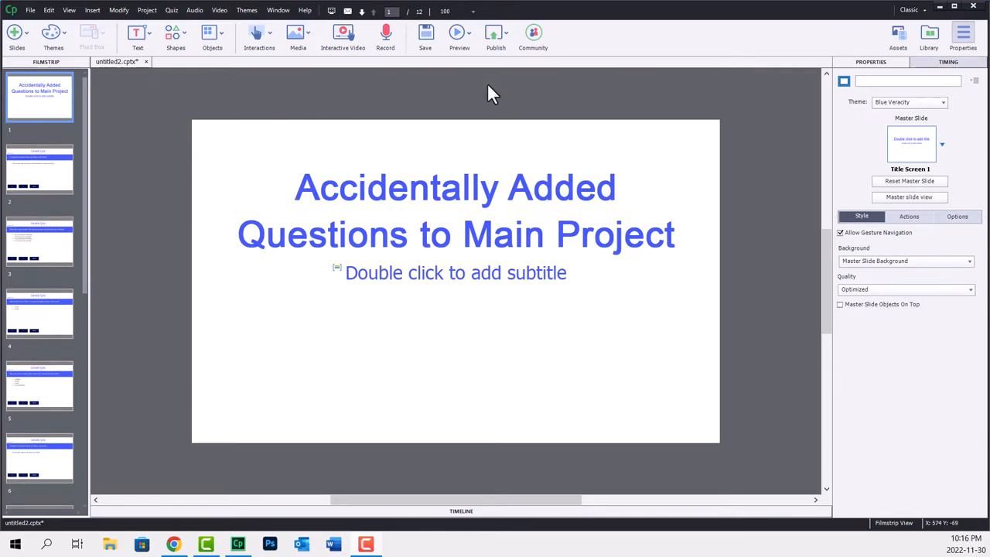
{"action": "mouse_move", "coordinate": [48, 188]}
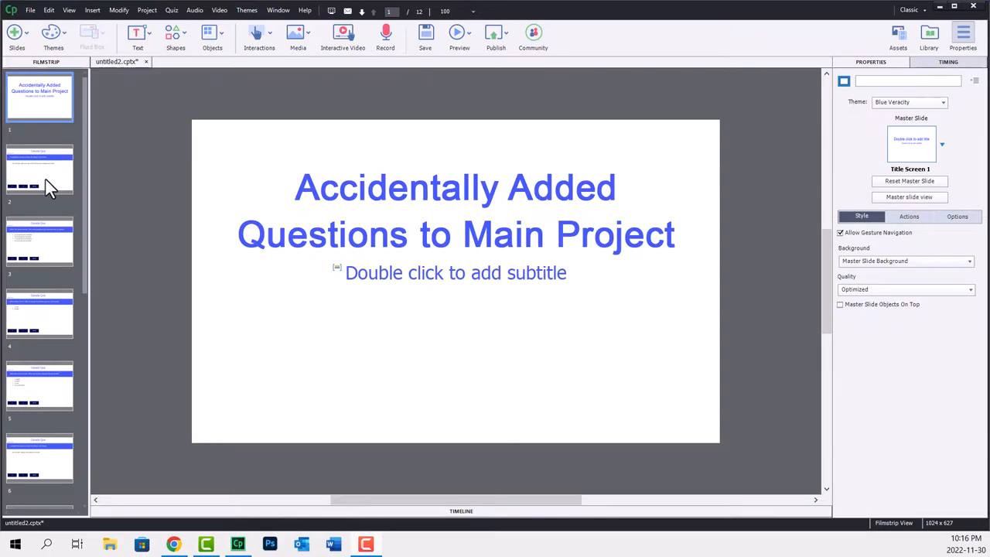
{"action": "mouse_move", "coordinate": [126, 157]}
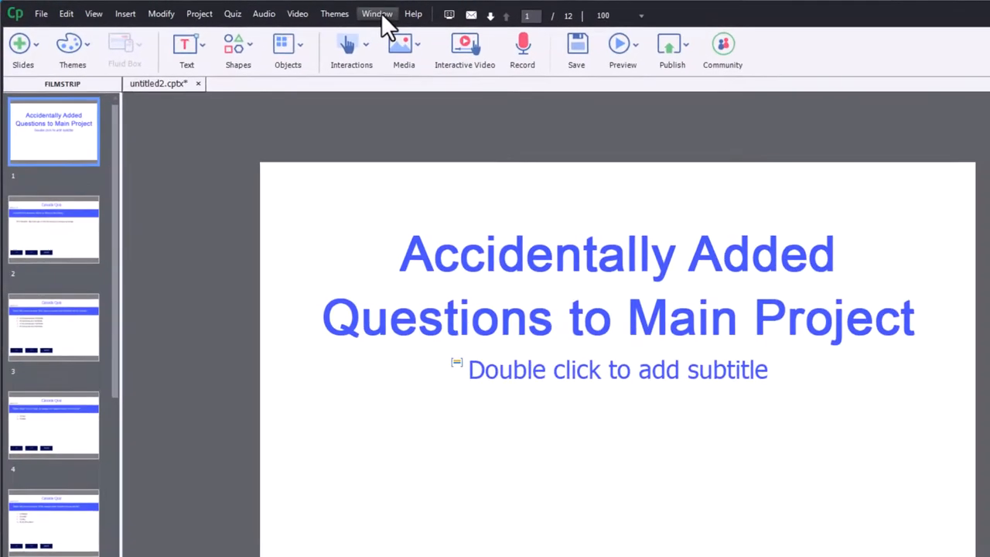
Step: Open the Window menu listing the available panels and views
{"action": "left_click", "coordinate": [377, 14]}
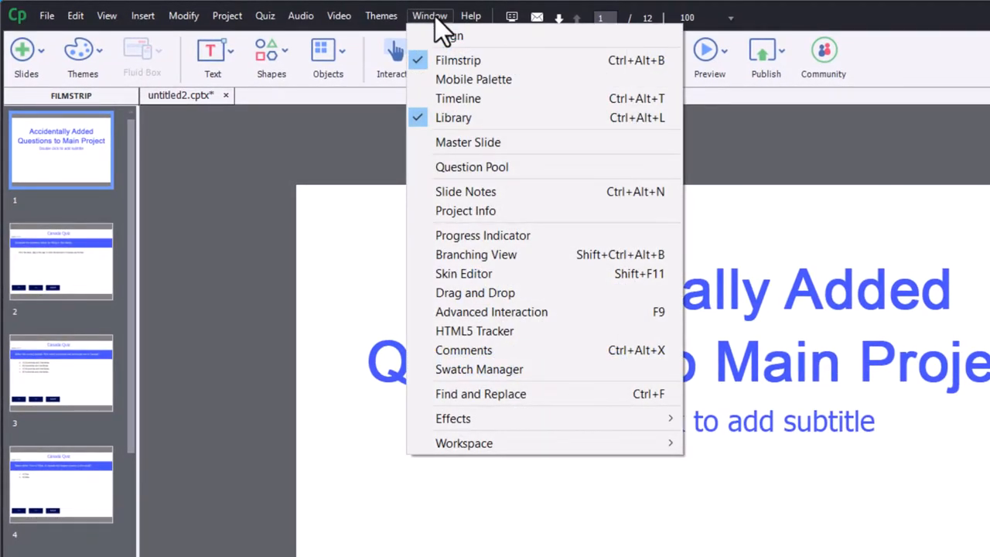
{"action": "mouse_move", "coordinate": [471, 166]}
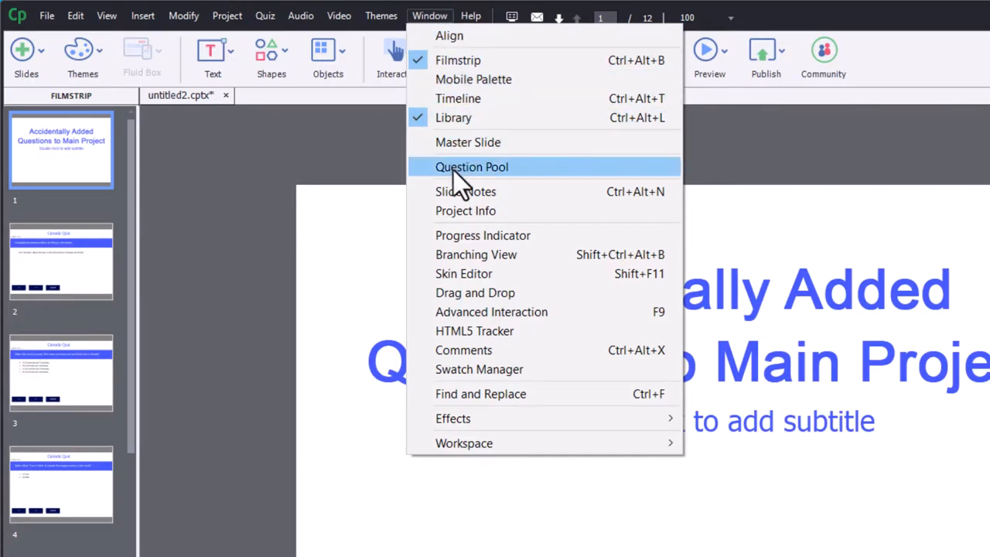
Step: Show the Question Pool panel, displaying the empty default Pool1
{"action": "left_click", "coordinate": [472, 167]}
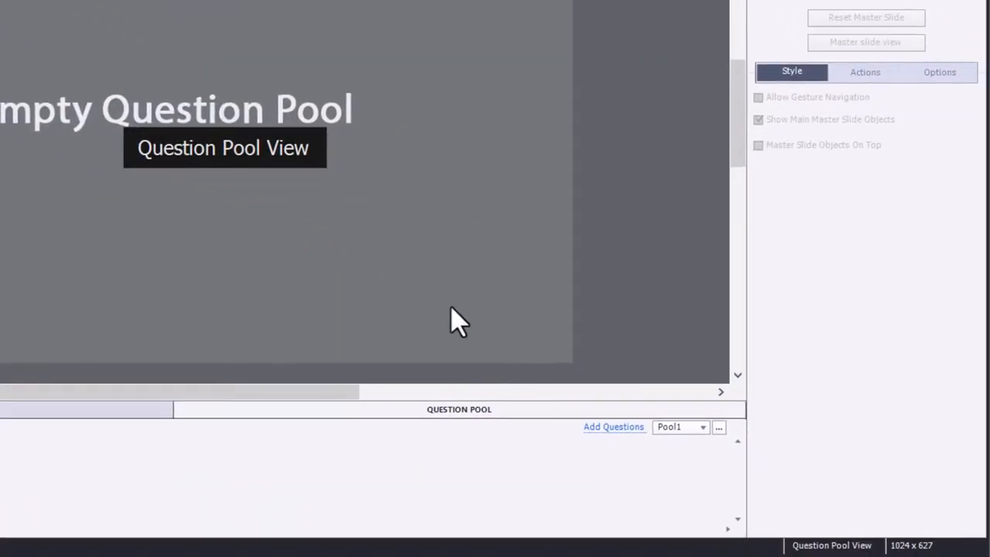
{"action": "mouse_move", "coordinate": [735, 472]}
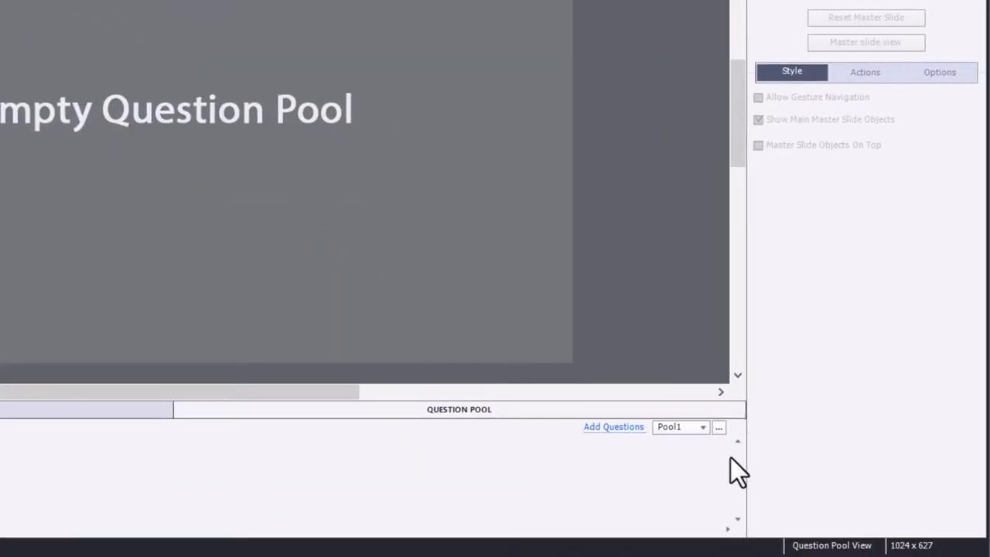
{"action": "mouse_move", "coordinate": [718, 427]}
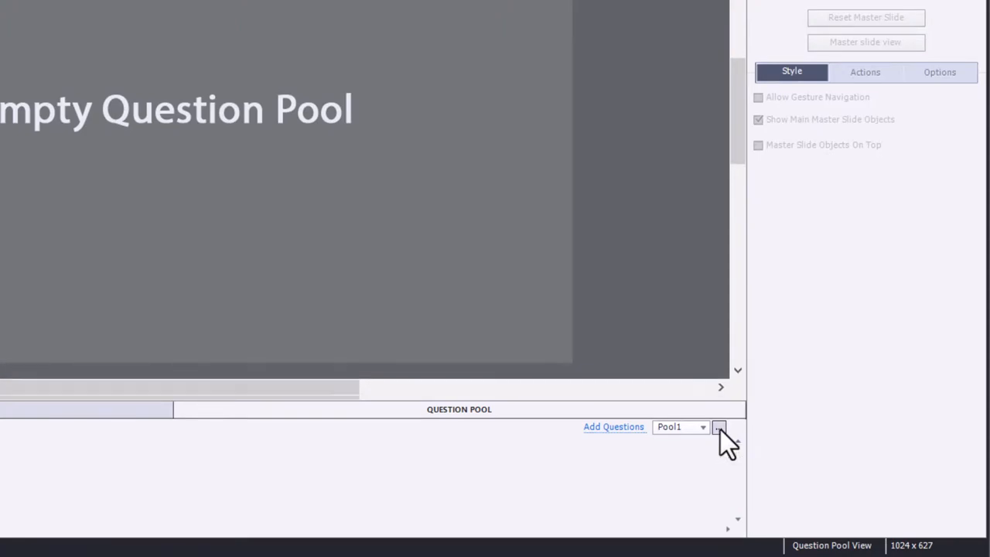
Step: Add Pool2 and Pool3 in the Question Pool Manager, then close it
{"action": "left_click", "coordinate": [718, 427]}
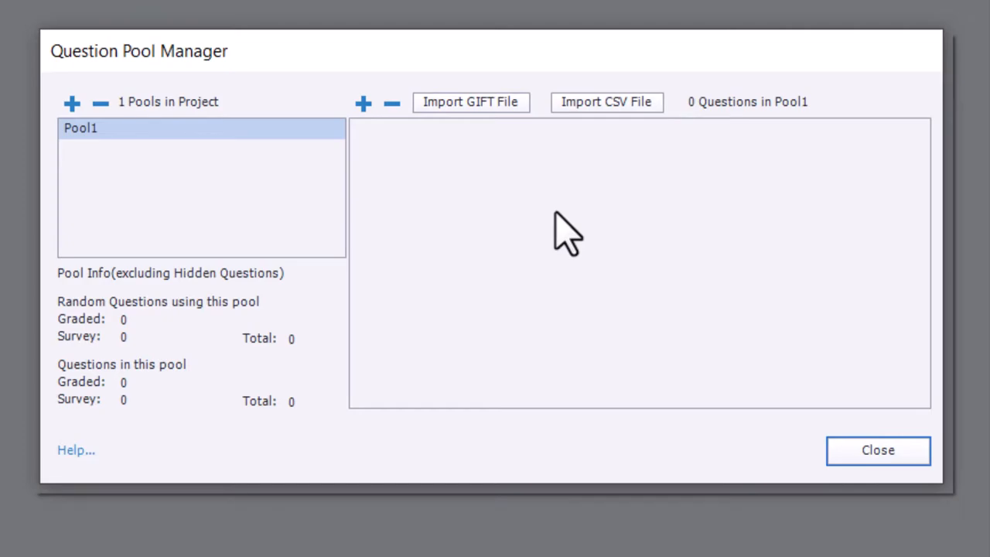
{"action": "mouse_move", "coordinate": [124, 154]}
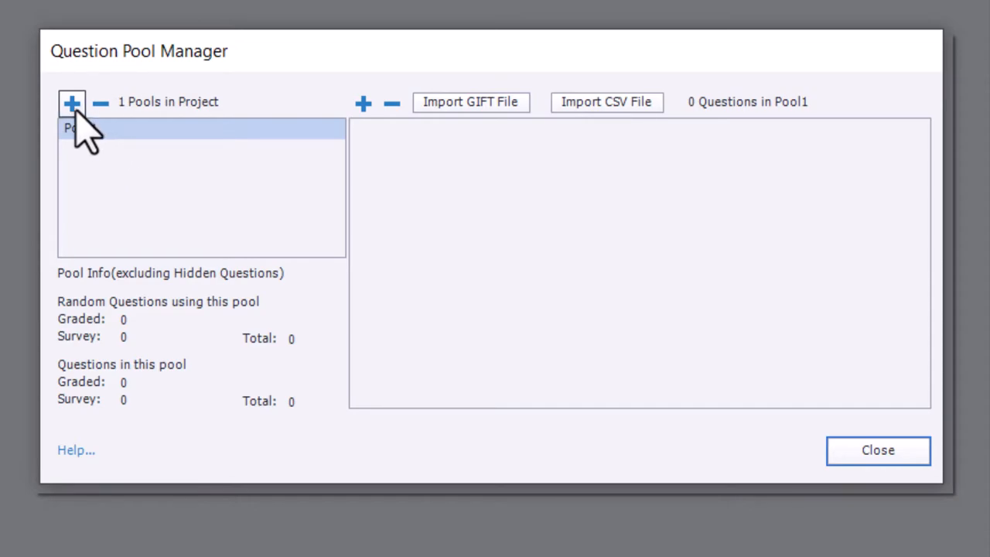
{"action": "left_click", "coordinate": [72, 102]}
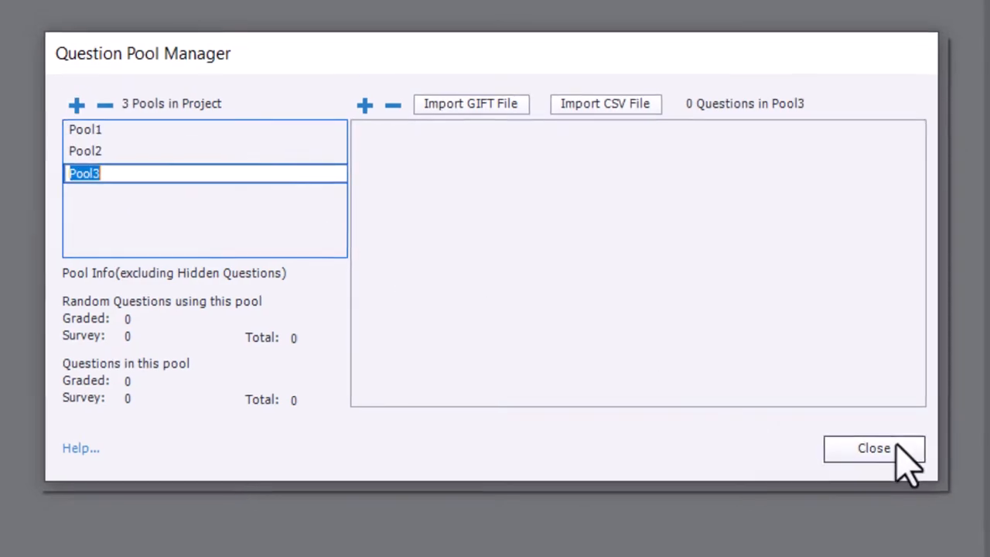
{"action": "left_click", "coordinate": [873, 449]}
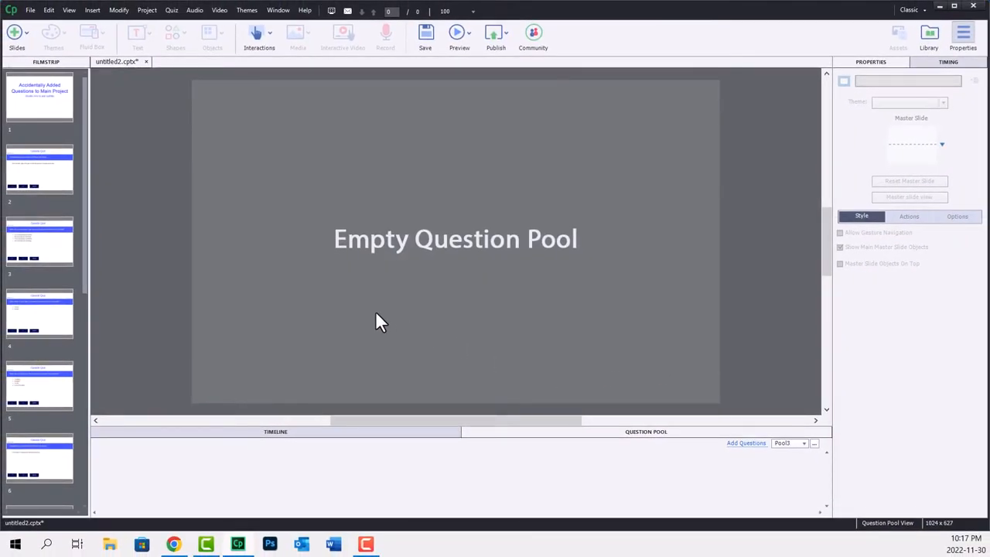
Step: Select the first three question slides and move them into a question pool
{"action": "left_click", "coordinate": [40, 168]}
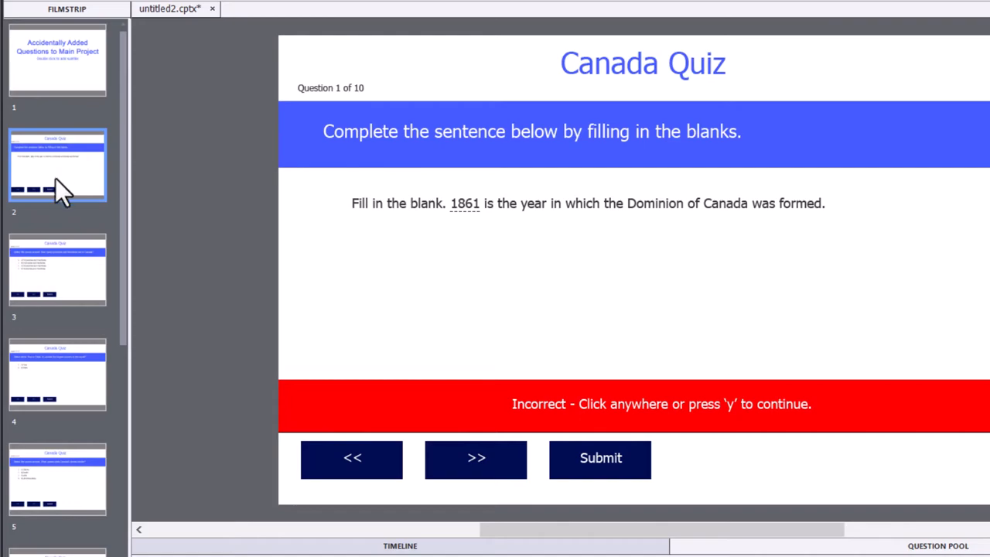
{"action": "left_click", "coordinate": [57, 374]}
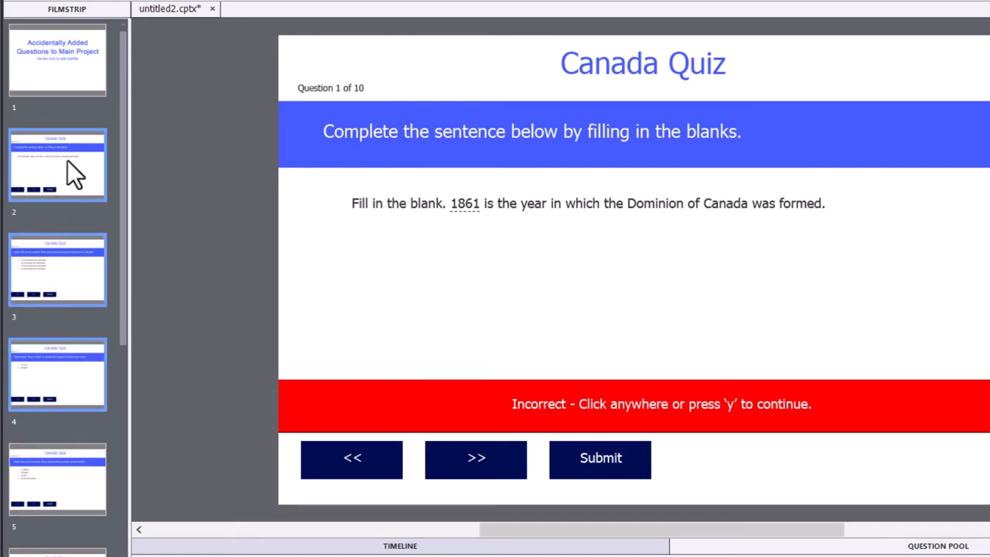
{"action": "right_click", "coordinate": [57, 165]}
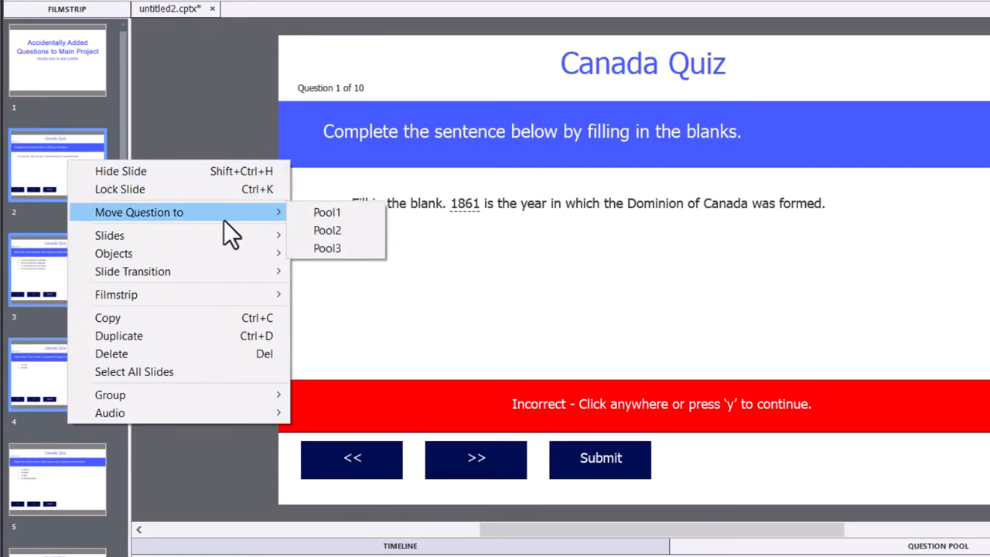
{"action": "mouse_move", "coordinate": [327, 212]}
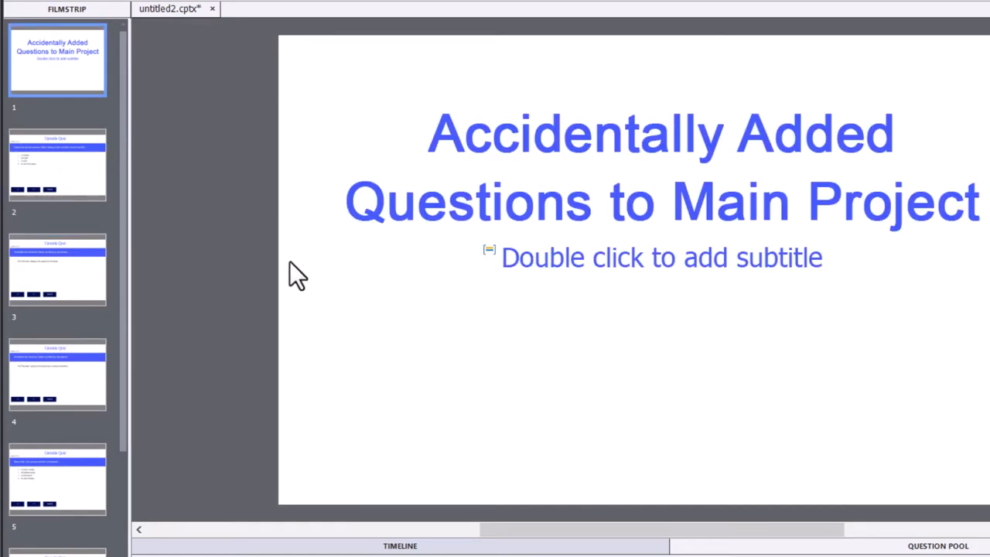
Step: Move the remaining question slides into the other question pools
{"action": "left_click", "coordinate": [57, 165]}
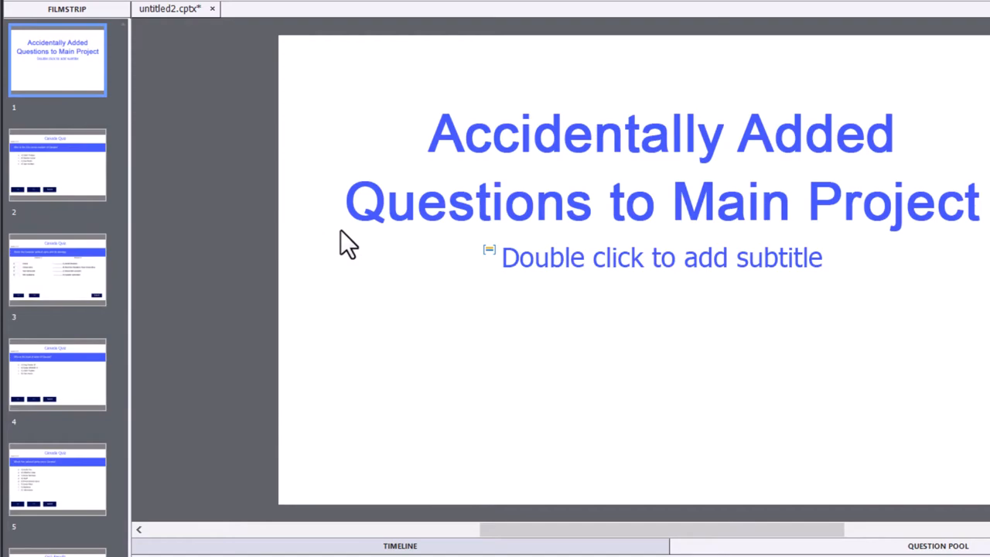
{"action": "left_click", "coordinate": [58, 164]}
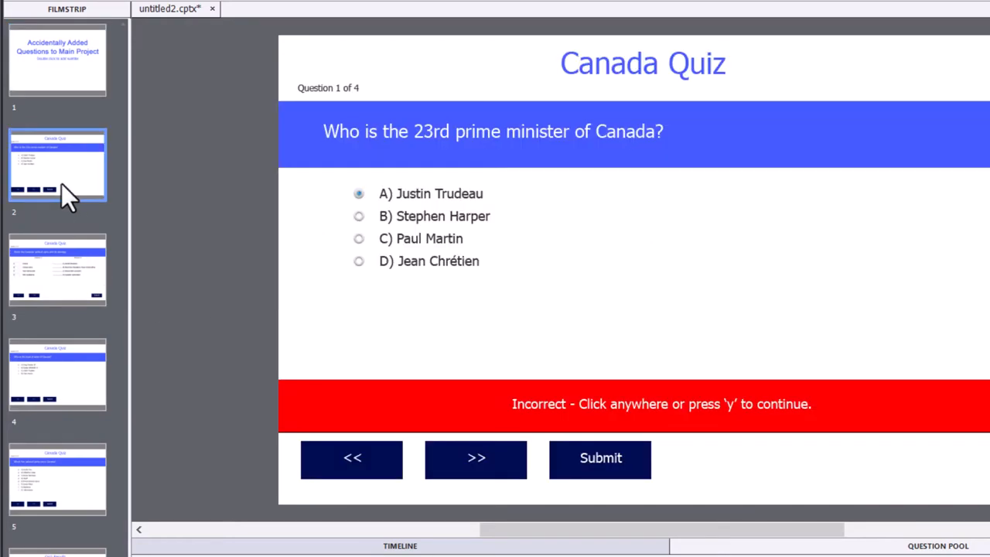
{"action": "right_click", "coordinate": [57, 165]}
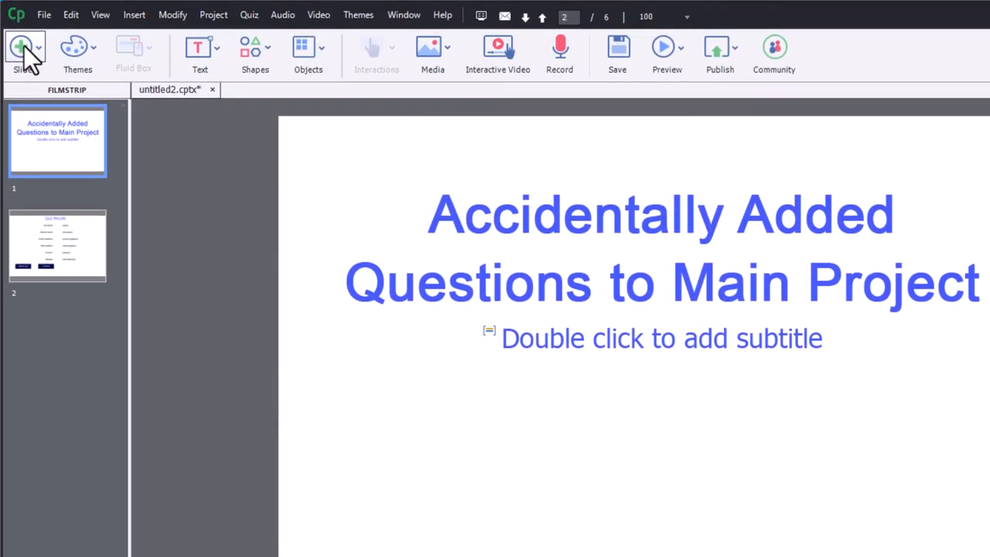
Step: Insert three random question slides after the title slide, drawing from Pool1
{"action": "left_click", "coordinate": [24, 55]}
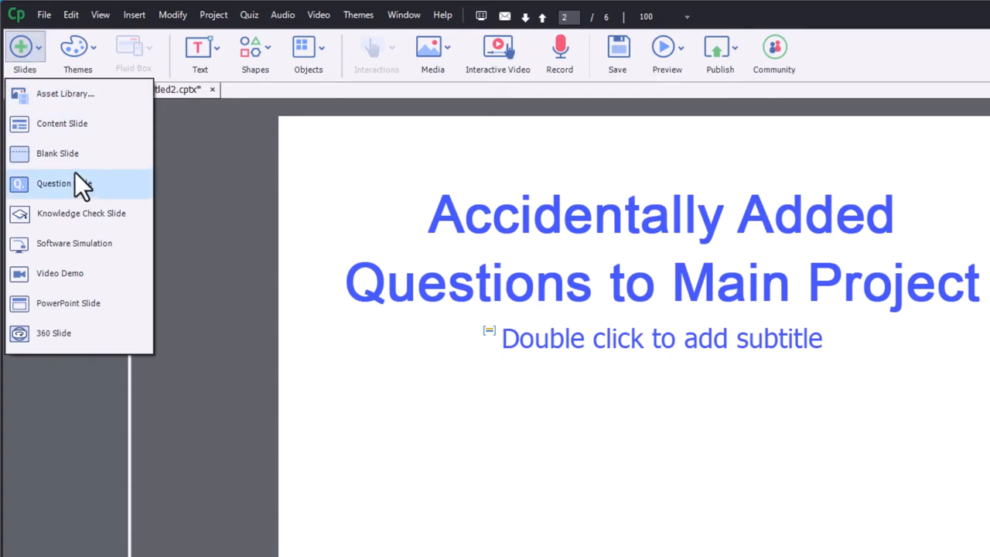
{"action": "left_click", "coordinate": [53, 184]}
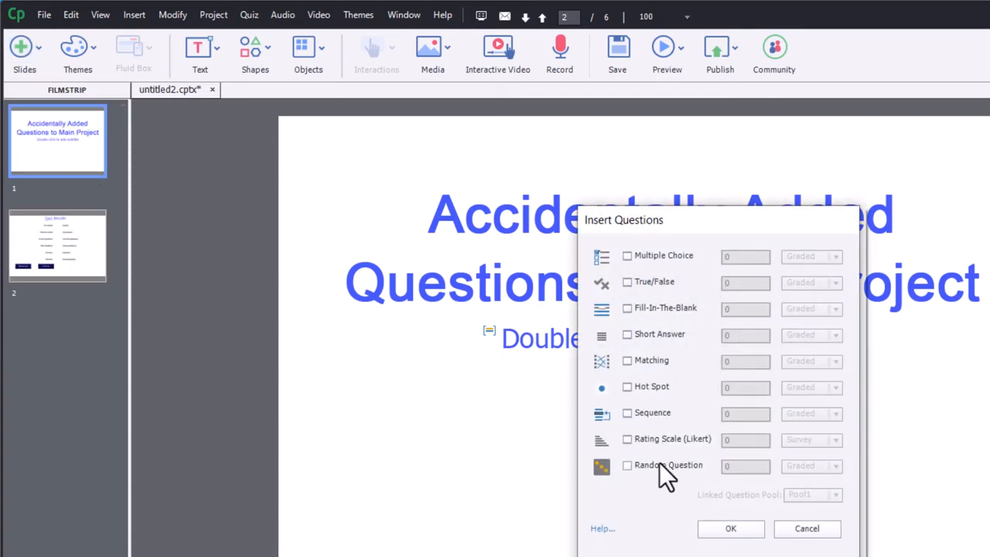
{"action": "left_click", "coordinate": [627, 465]}
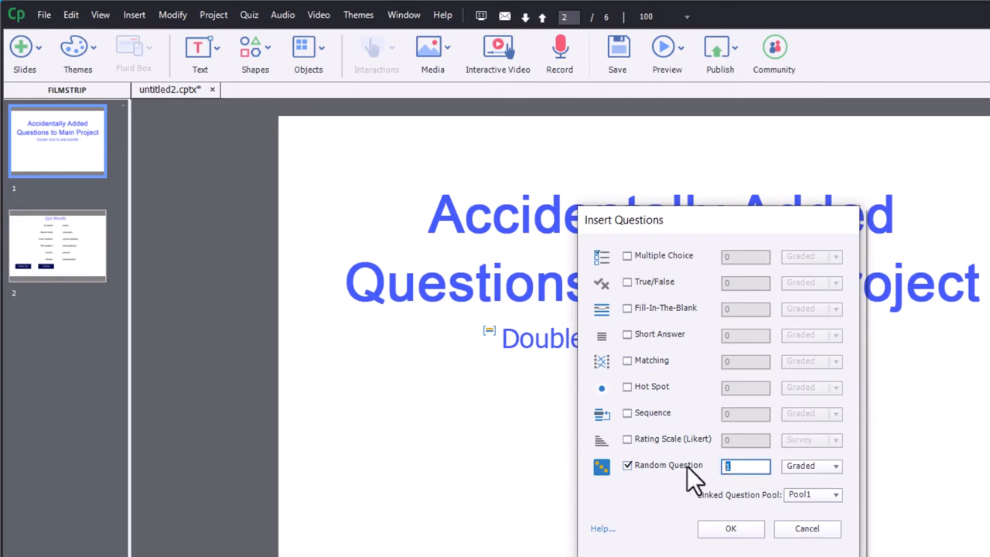
{"action": "type", "text": "3"}
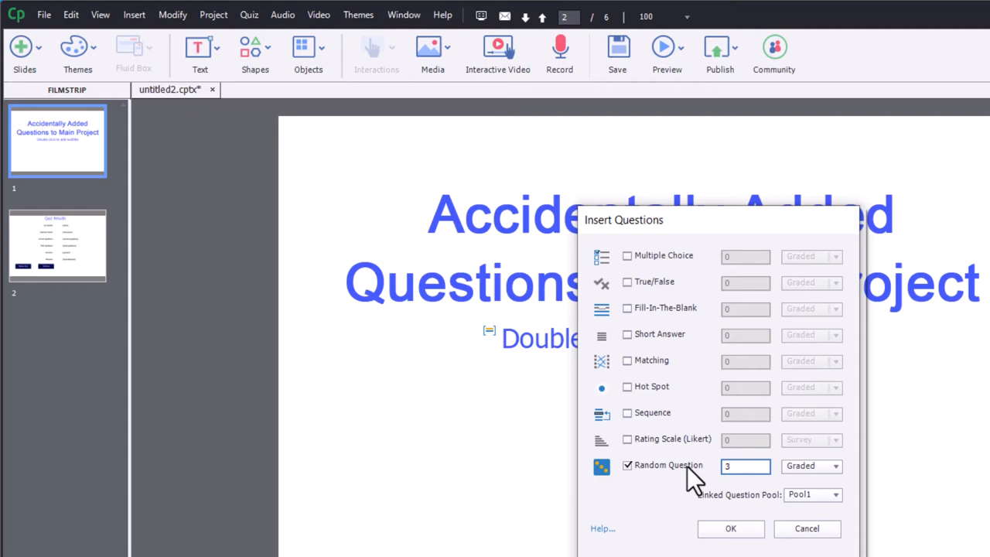
{"action": "mouse_move", "coordinate": [730, 529]}
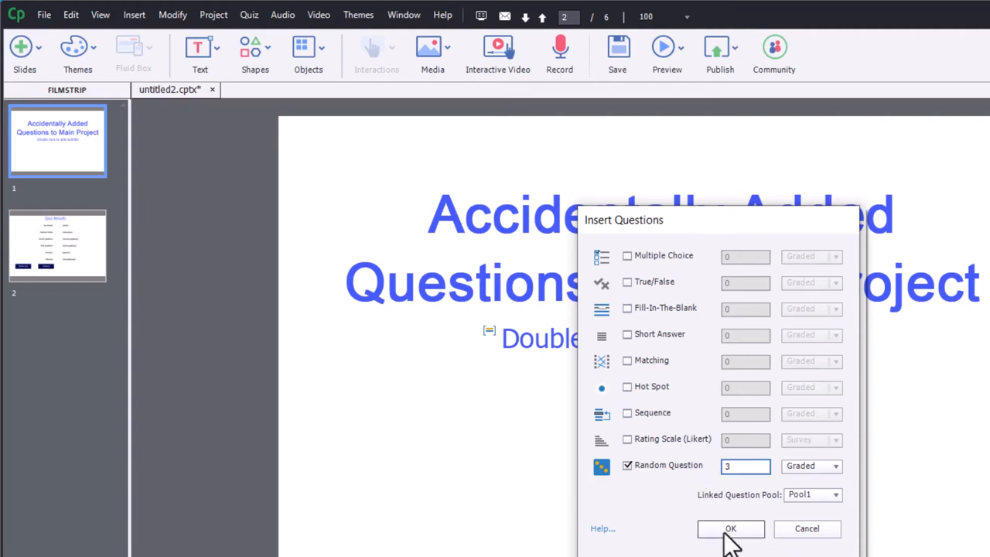
{"action": "left_click", "coordinate": [731, 528]}
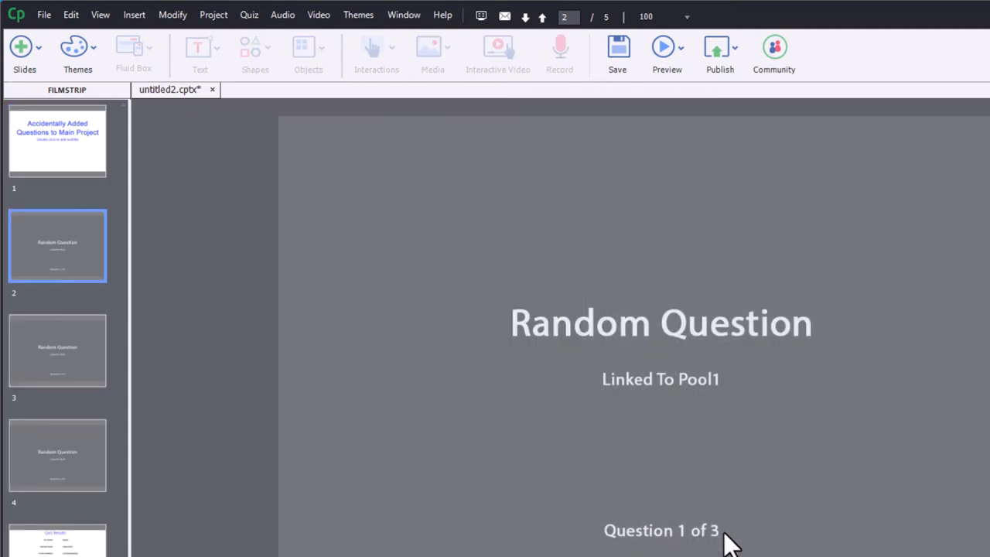
{"action": "mouse_move", "coordinate": [286, 310]}
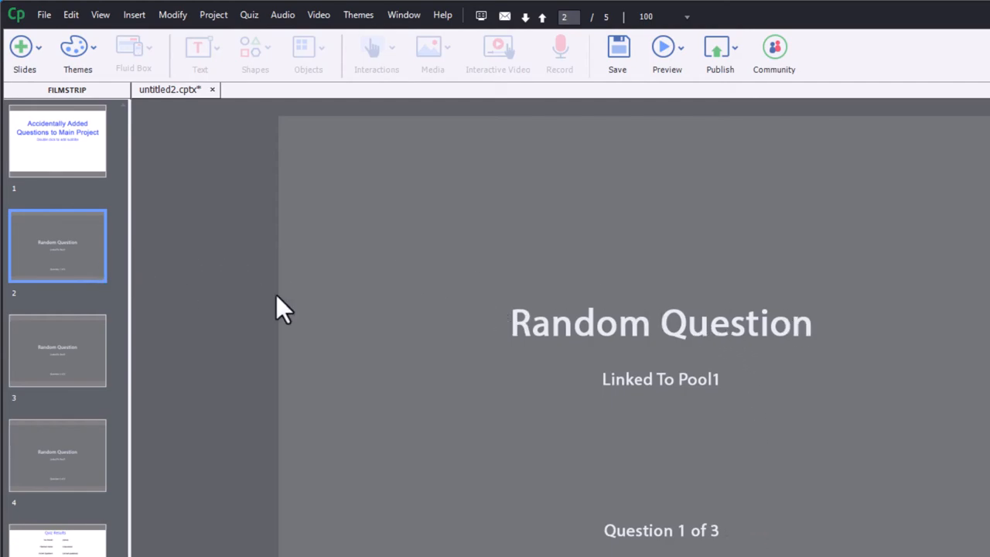
{"action": "mouse_move", "coordinate": [62, 364]}
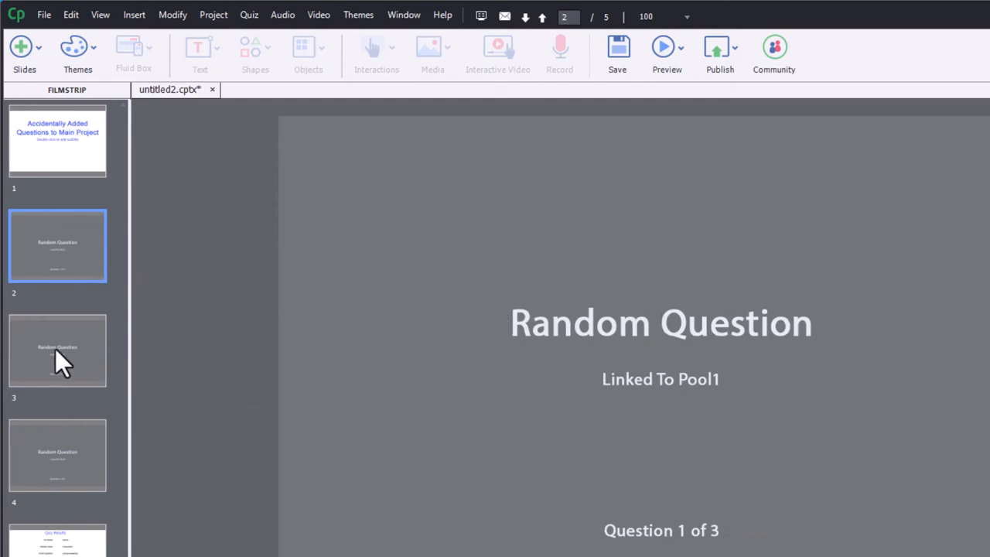
Step: Link the second random question slide to Pool2 and the third to Pool3
{"action": "left_click", "coordinate": [57, 350]}
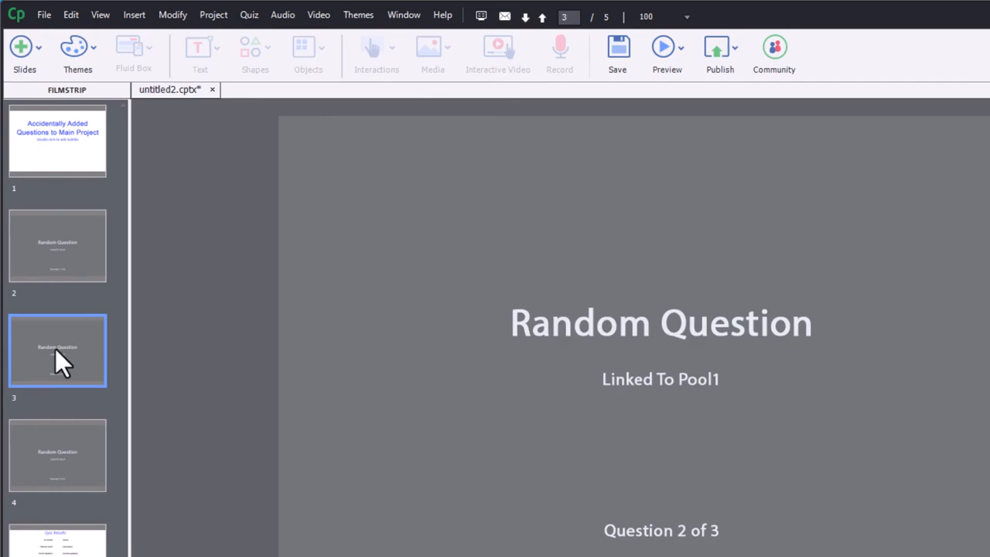
{"action": "left_click", "coordinate": [948, 90]}
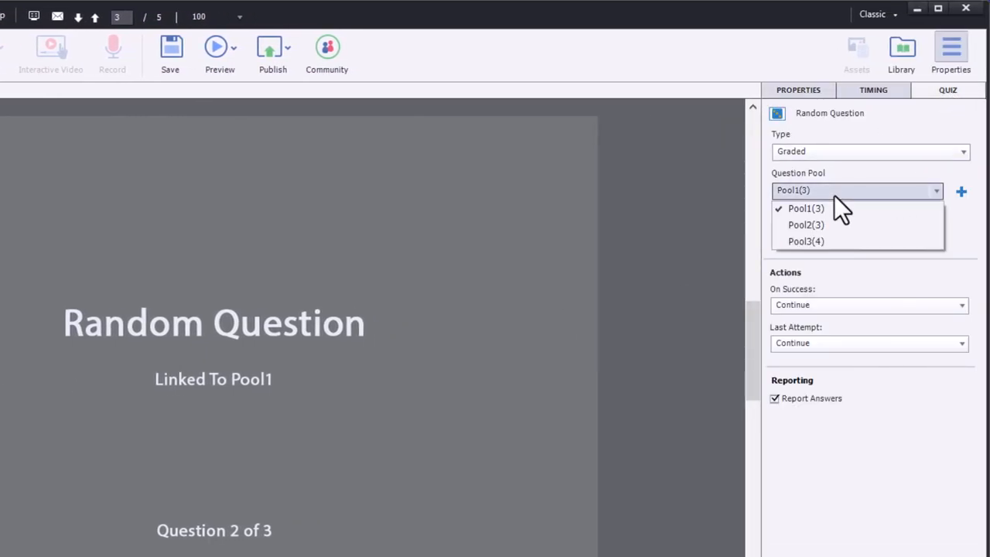
{"action": "left_click", "coordinate": [806, 224]}
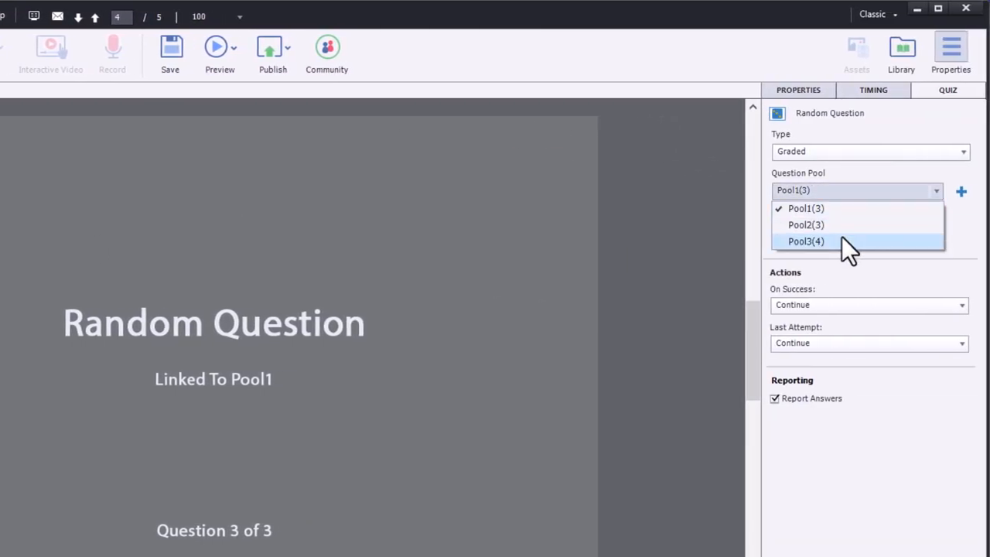
{"action": "left_click", "coordinate": [806, 242]}
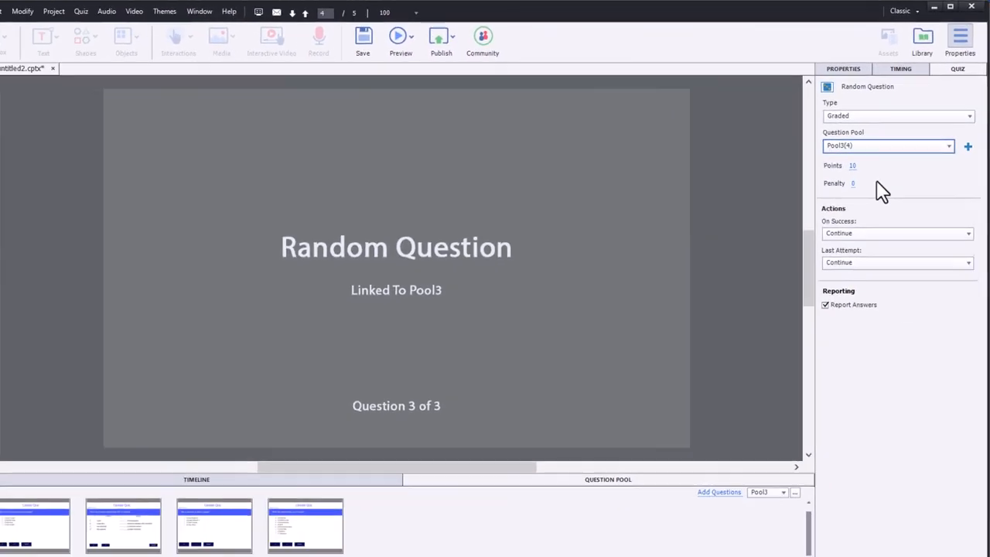